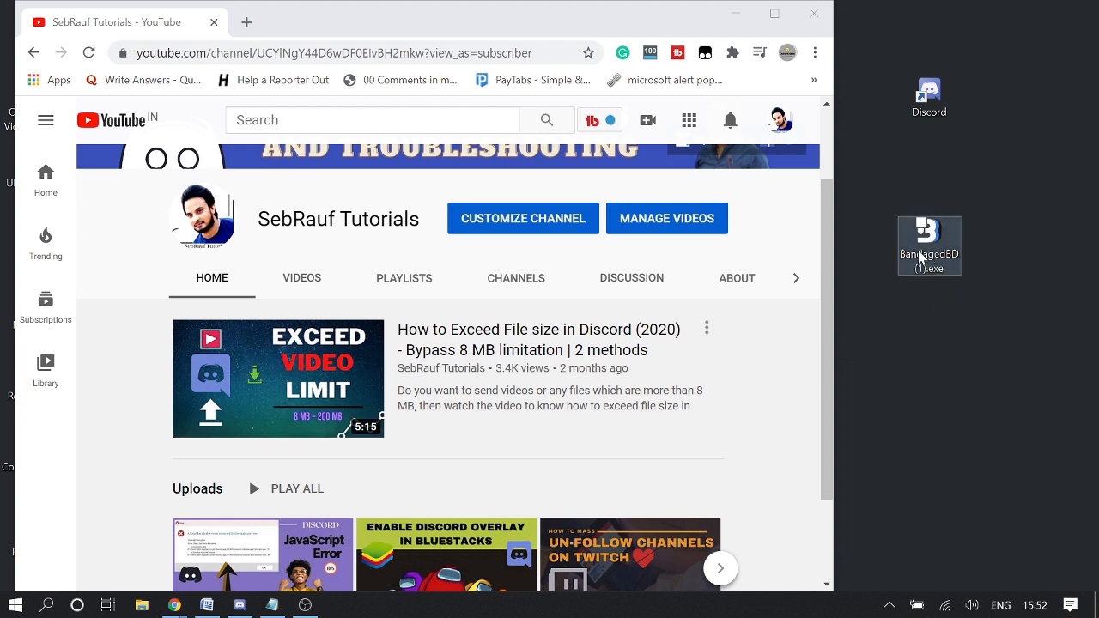
mouse_move(929, 244)
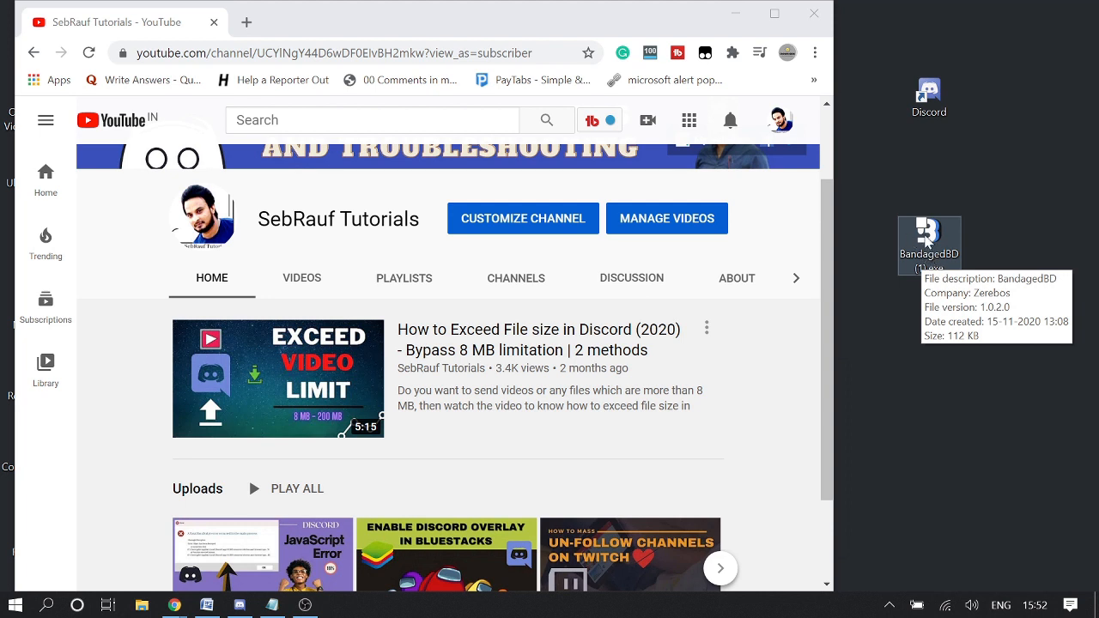
mouse_move(930, 266)
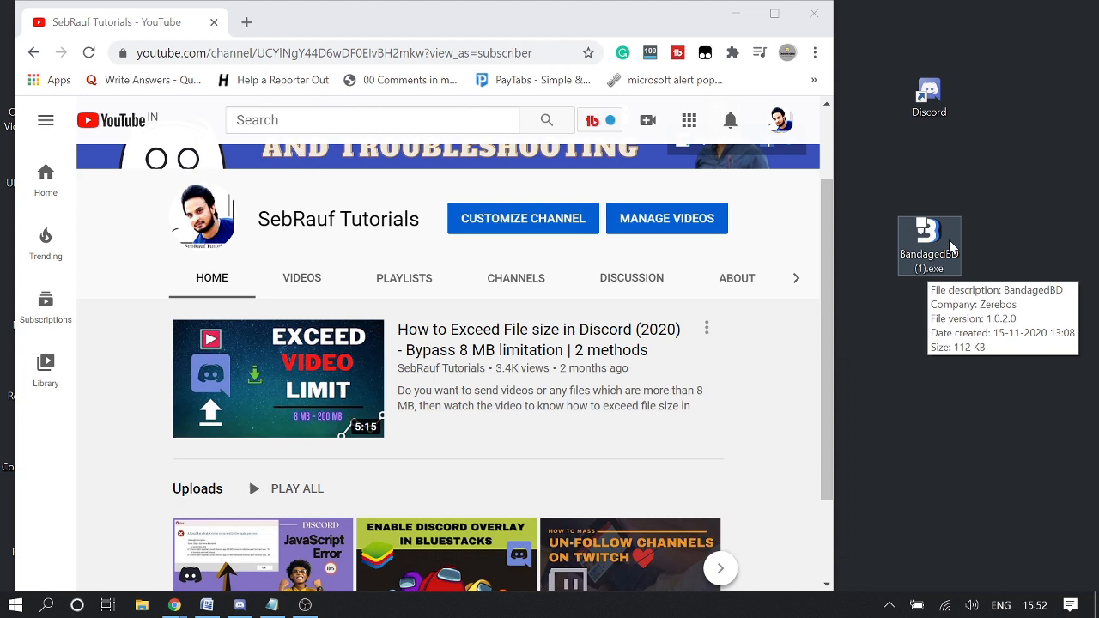
mouse_move(945, 249)
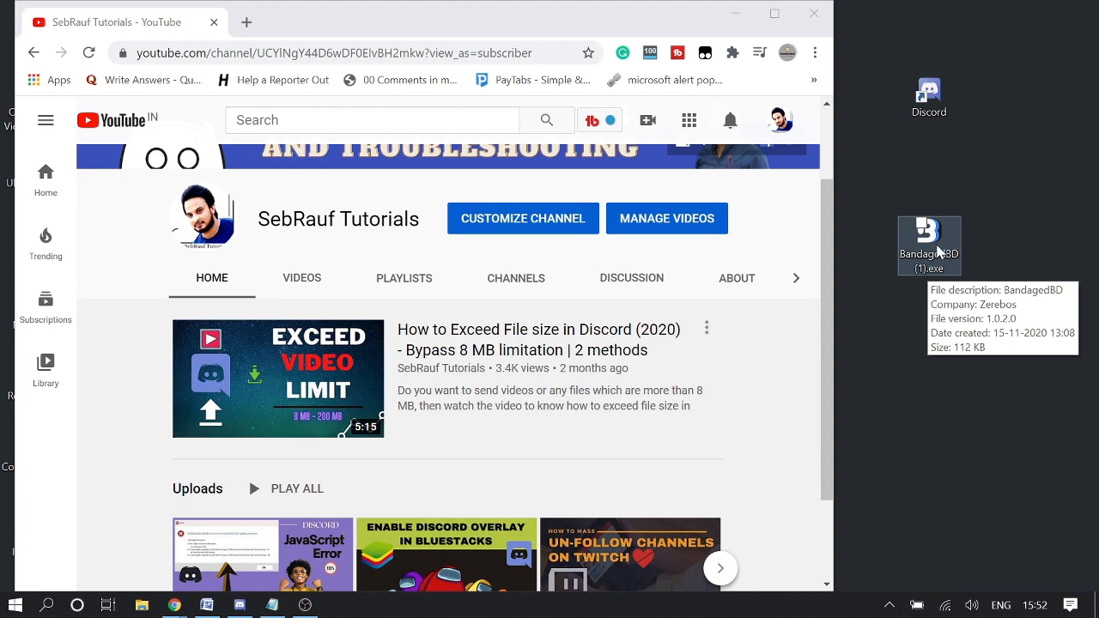
- Launch BandagedBD (1).exe from the desktop so its security warning appears
double_click(929, 244)
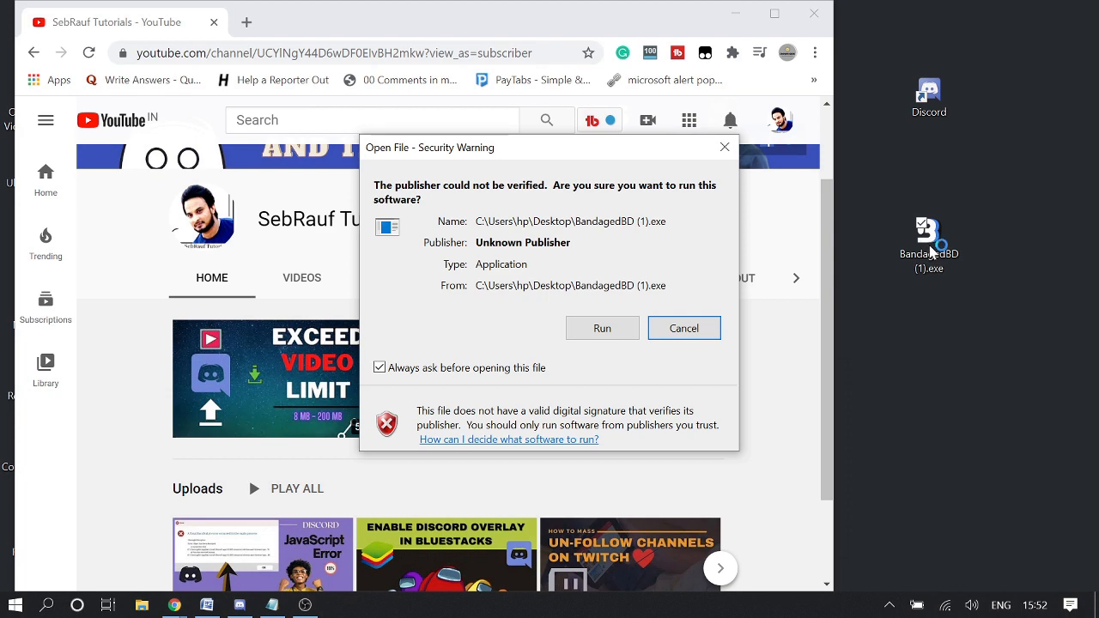
- Accept the security warning and run the unverified installer to reach its action menu
click(601, 328)
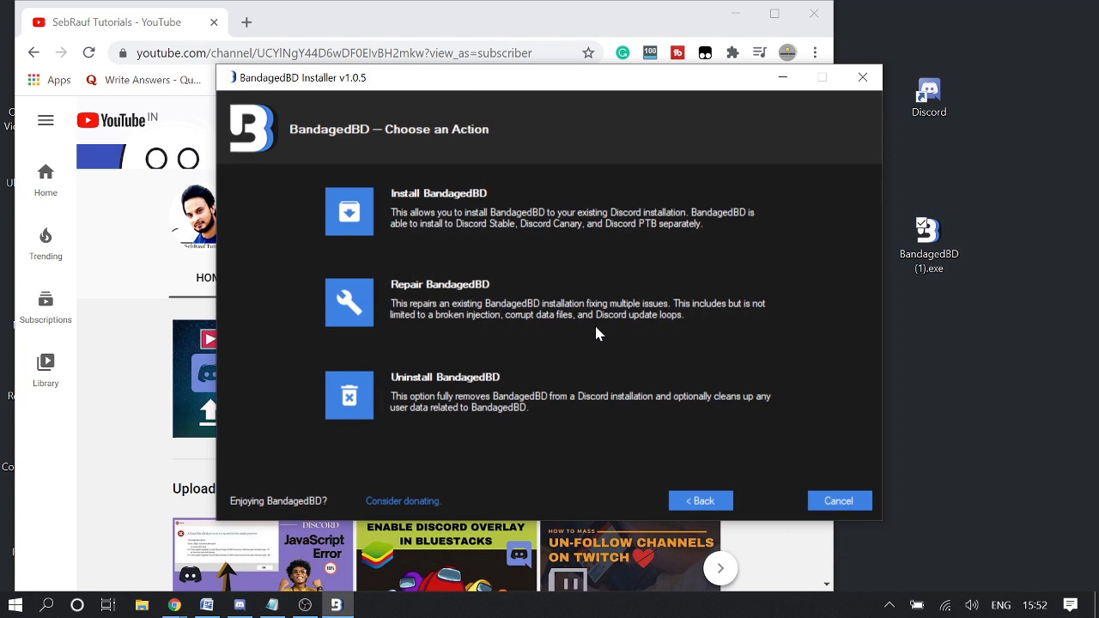
mouse_move(346, 396)
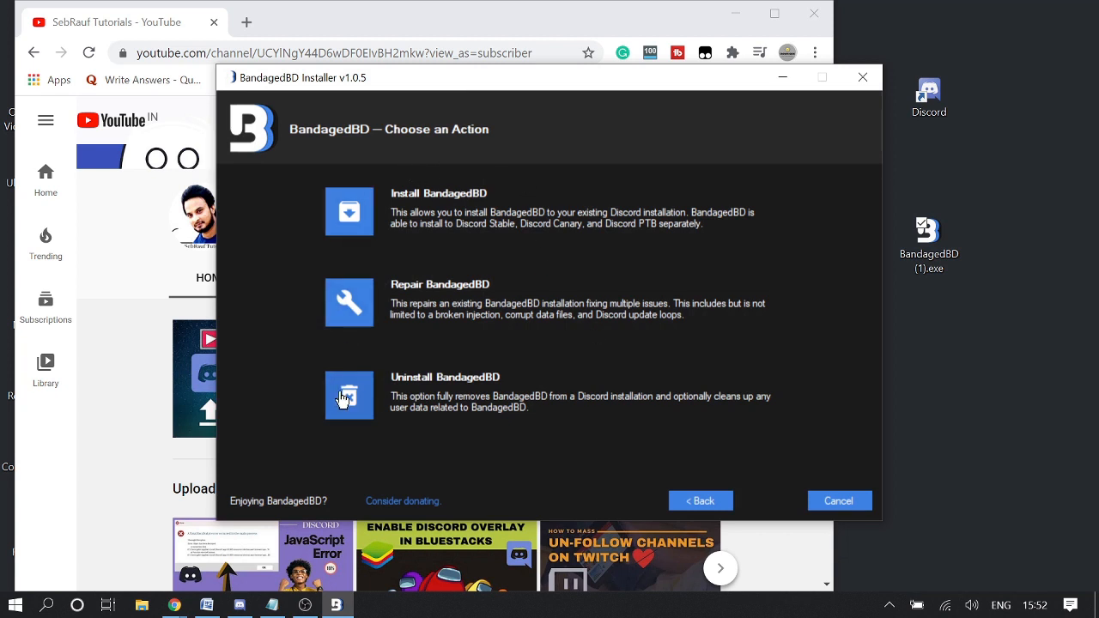
mouse_move(484, 385)
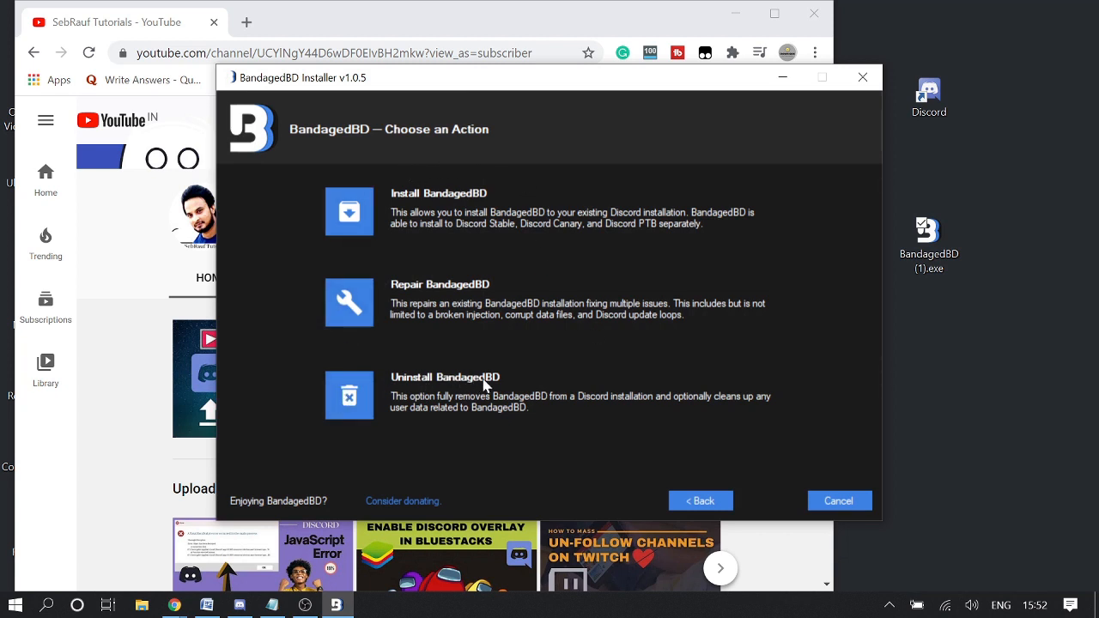
mouse_move(450, 407)
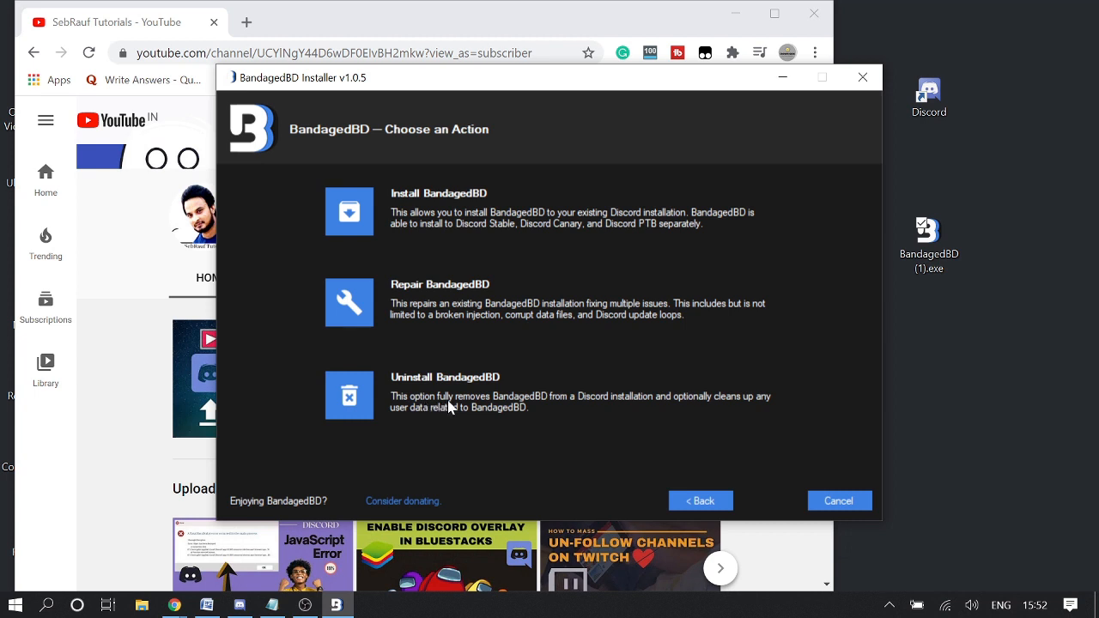
mouse_move(674, 409)
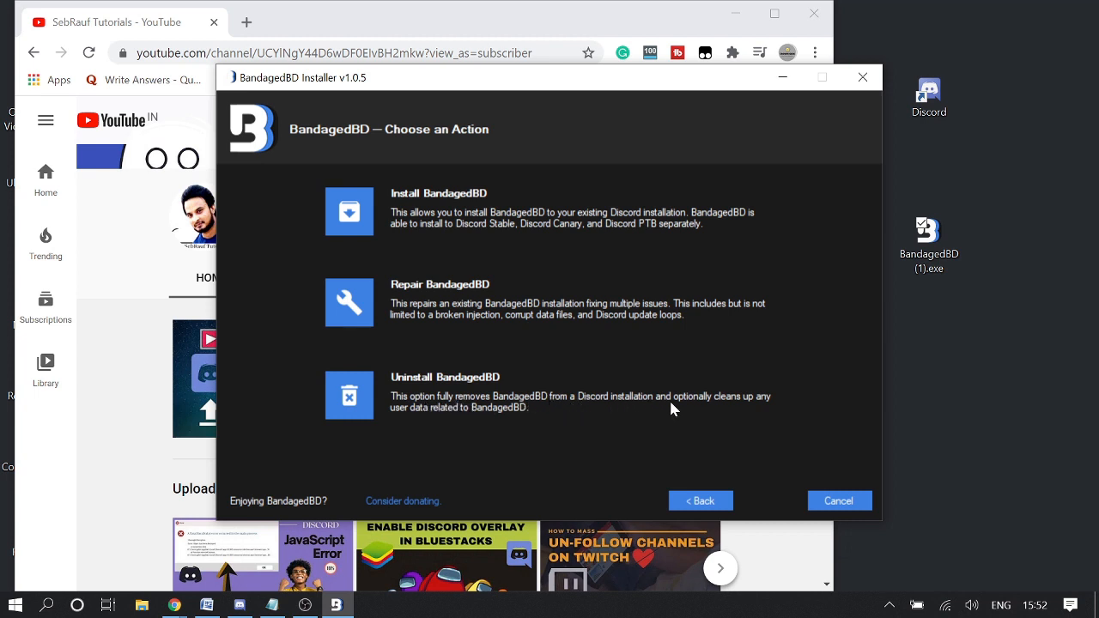
mouse_move(438, 438)
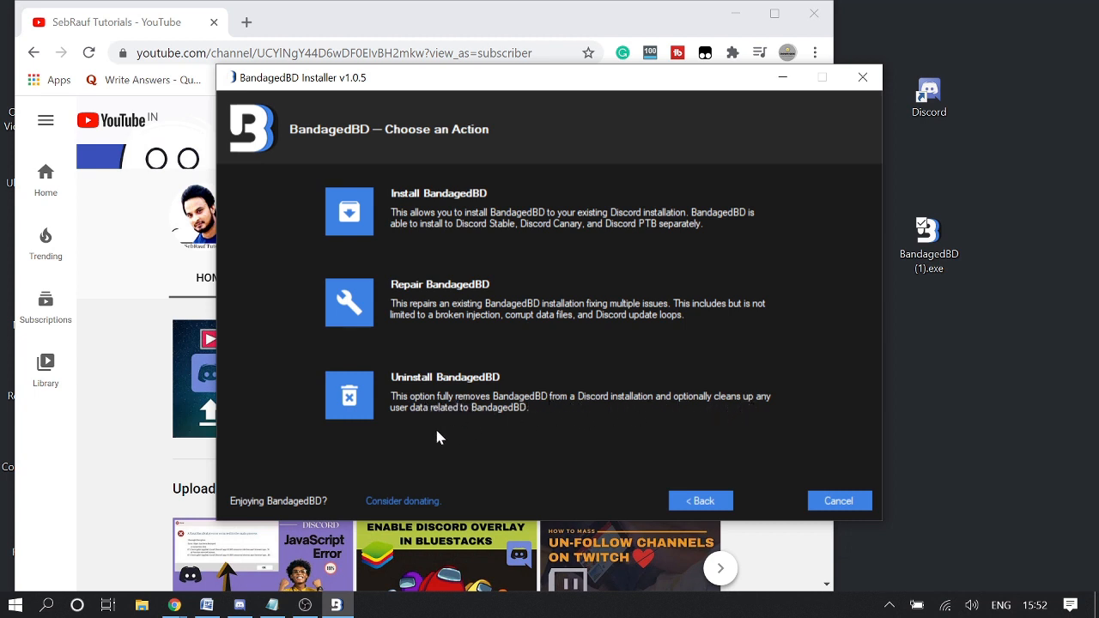
mouse_move(481, 428)
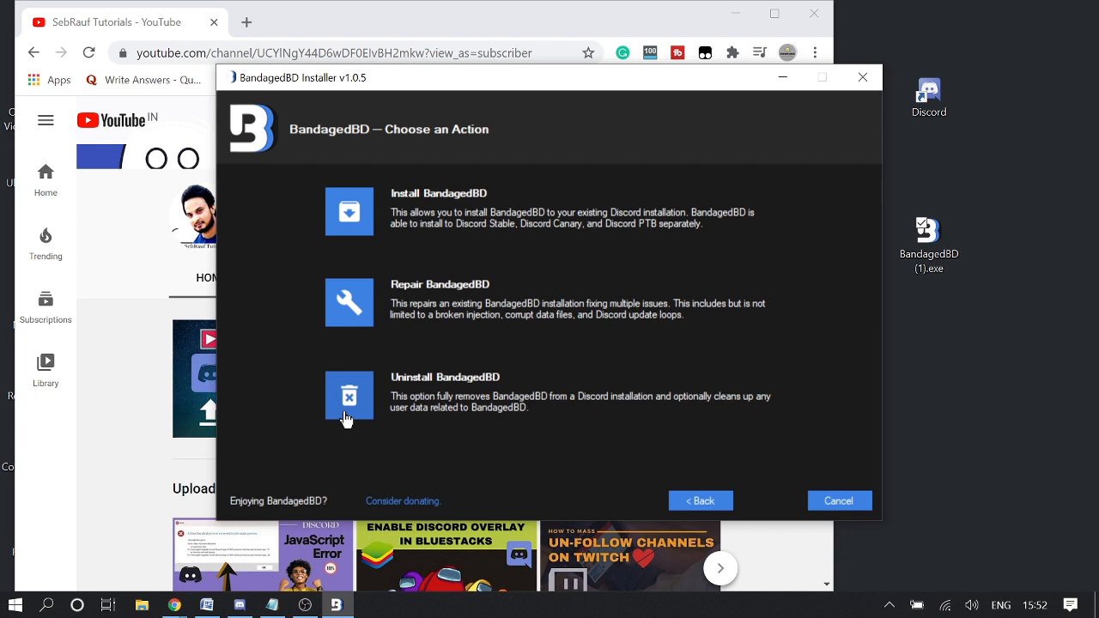
mouse_move(353, 402)
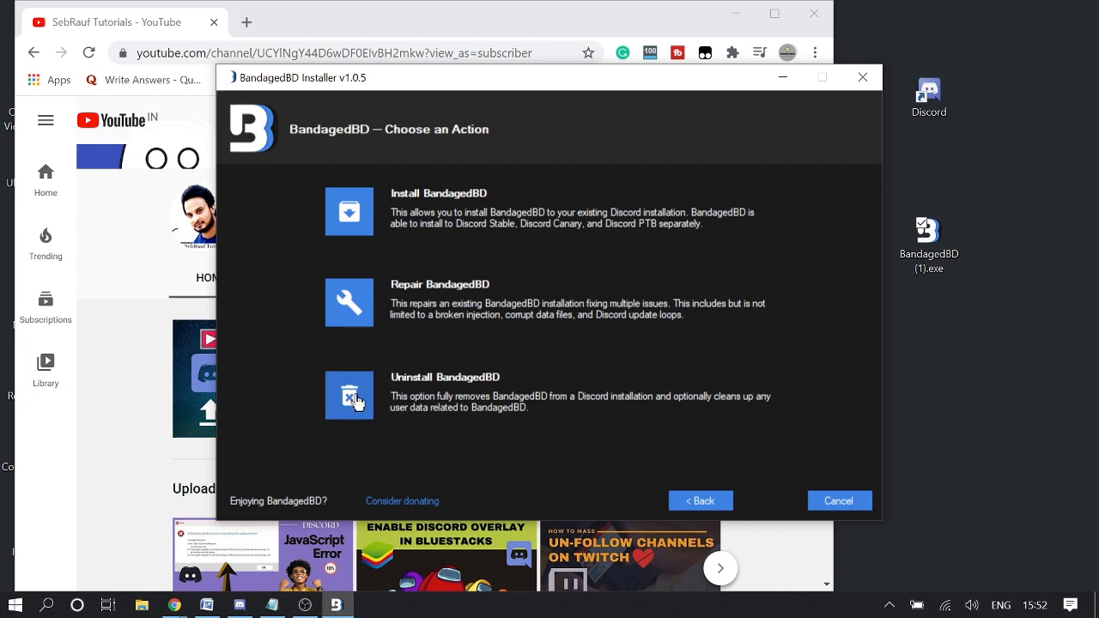
mouse_move(350, 393)
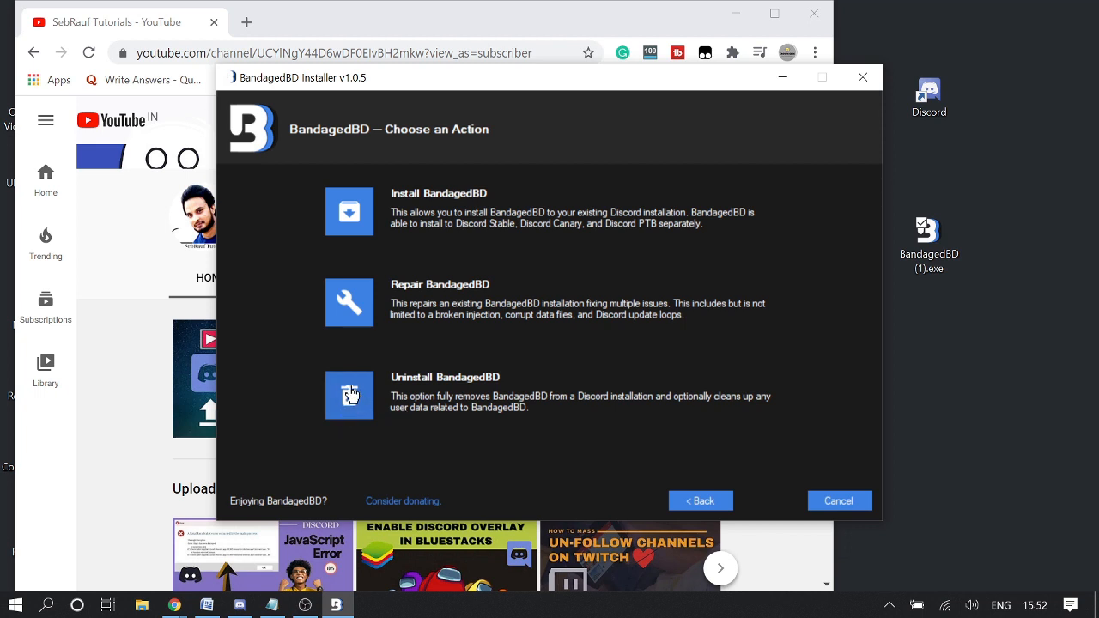
- Uninstall BandagedBD from Discord Stable with 'Remove all BandagedBD data' enabled until it completes
click(350, 395)
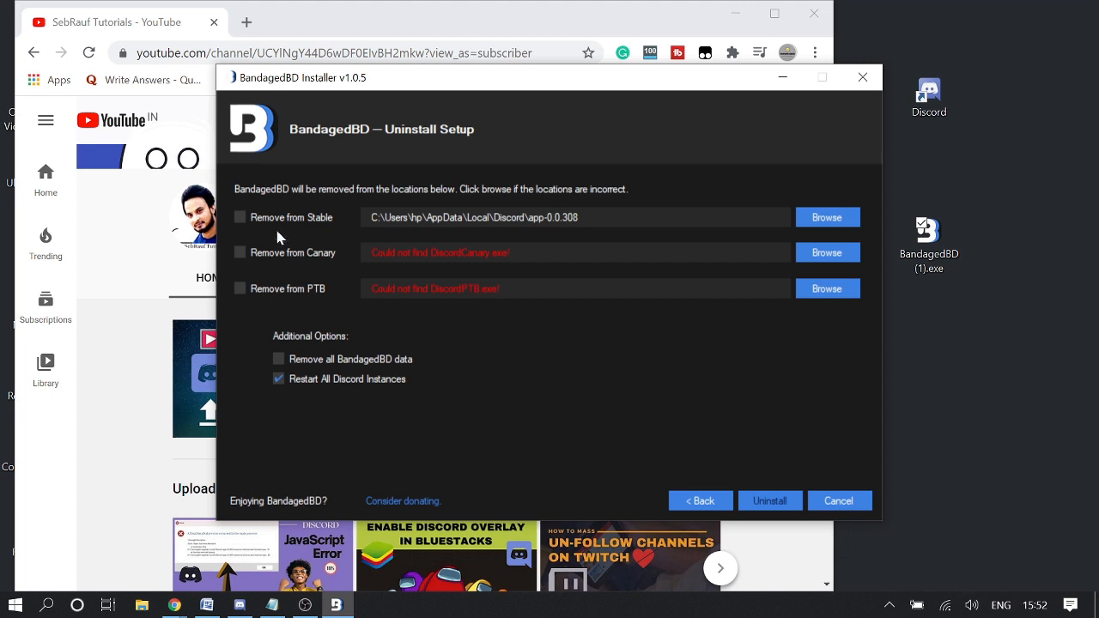
mouse_move(324, 304)
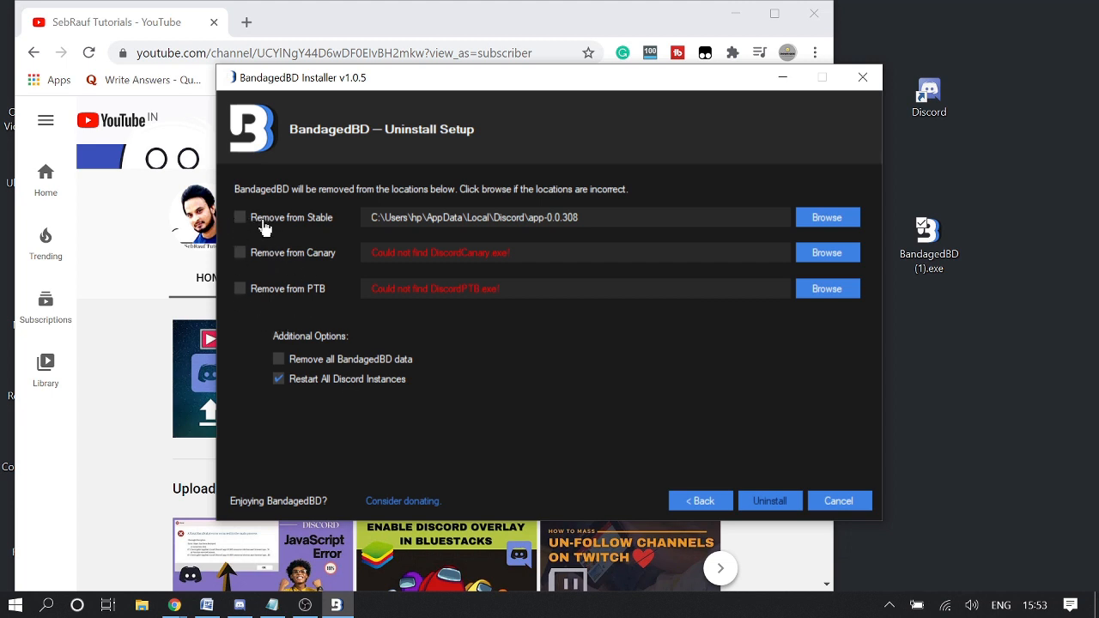
click(241, 216)
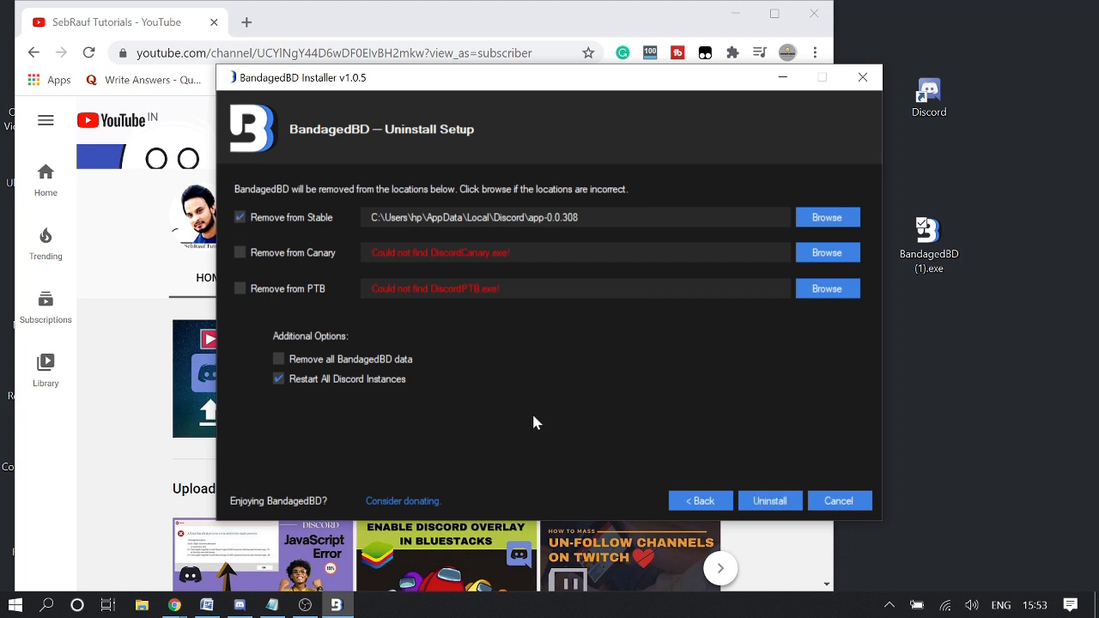
mouse_move(770, 501)
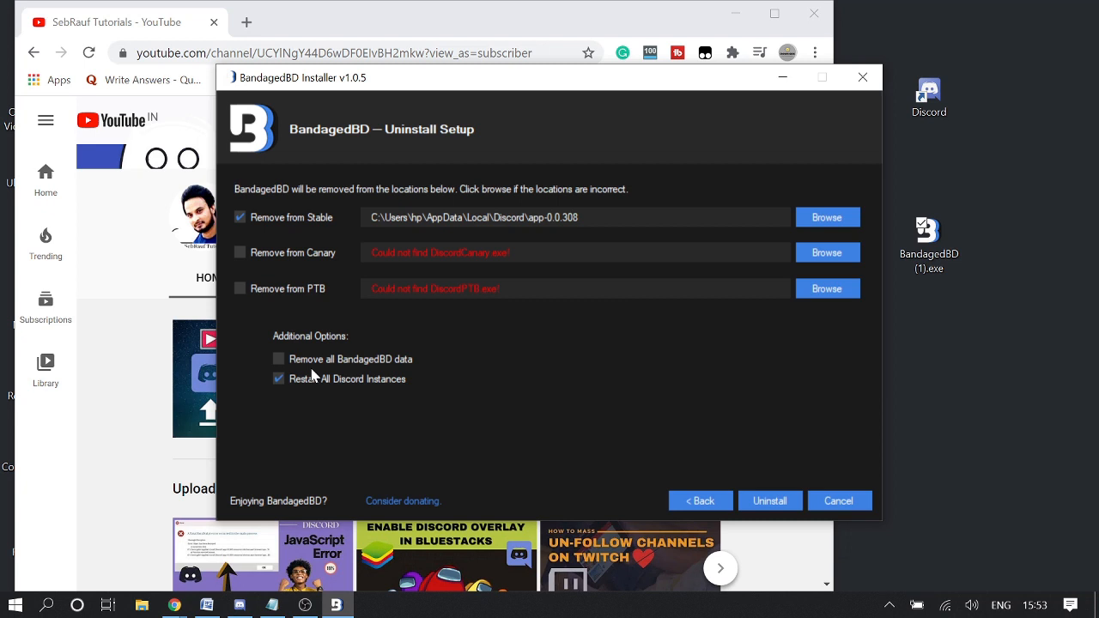
mouse_move(323, 367)
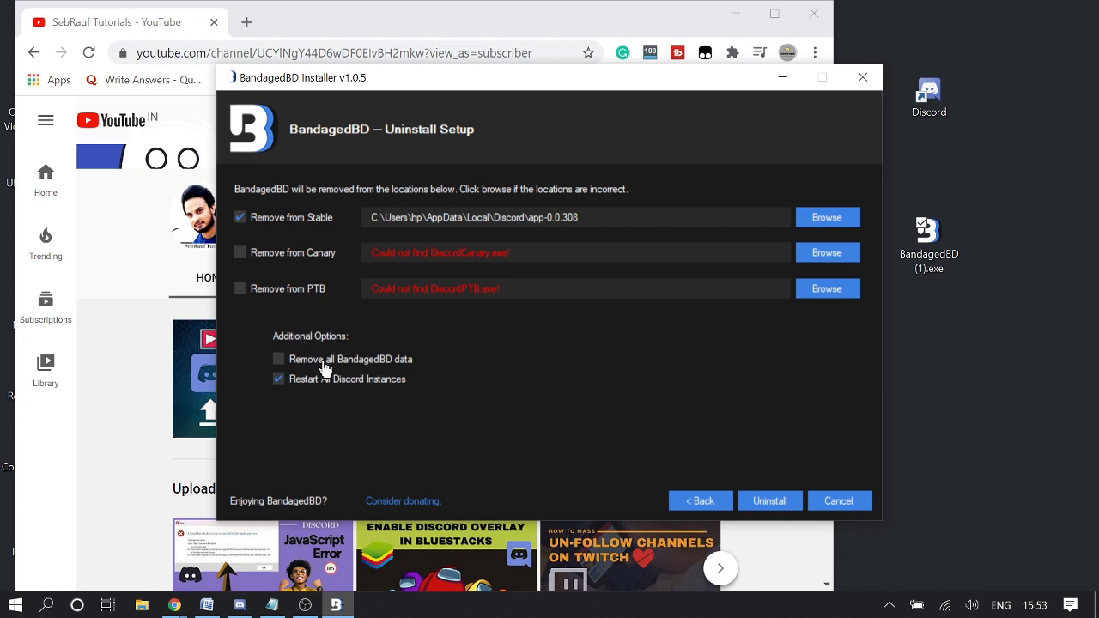
mouse_move(403, 369)
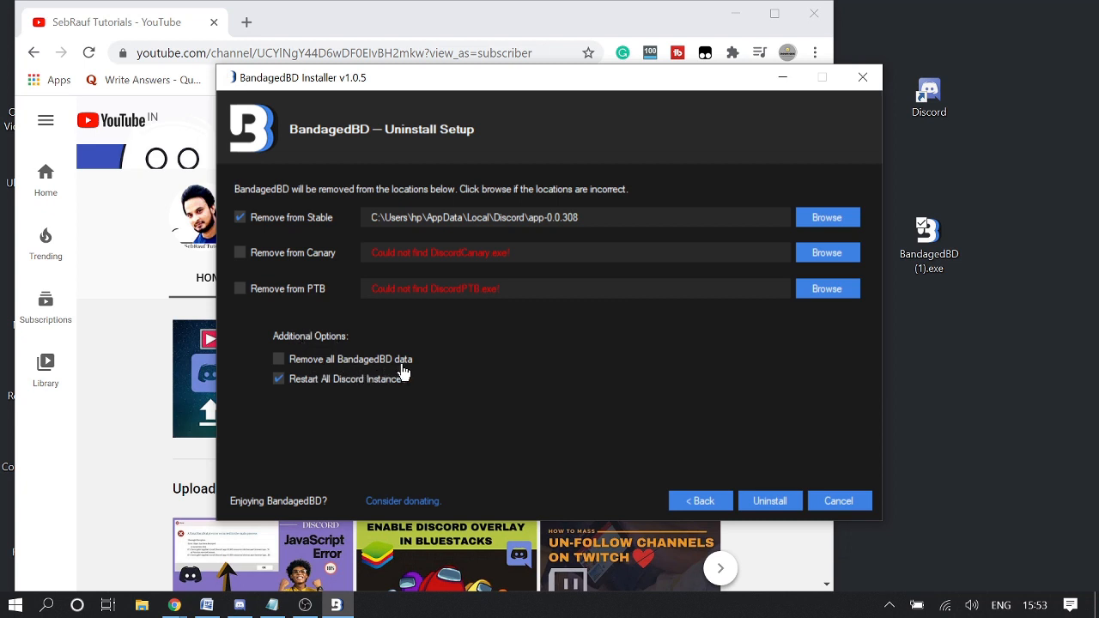
click(279, 379)
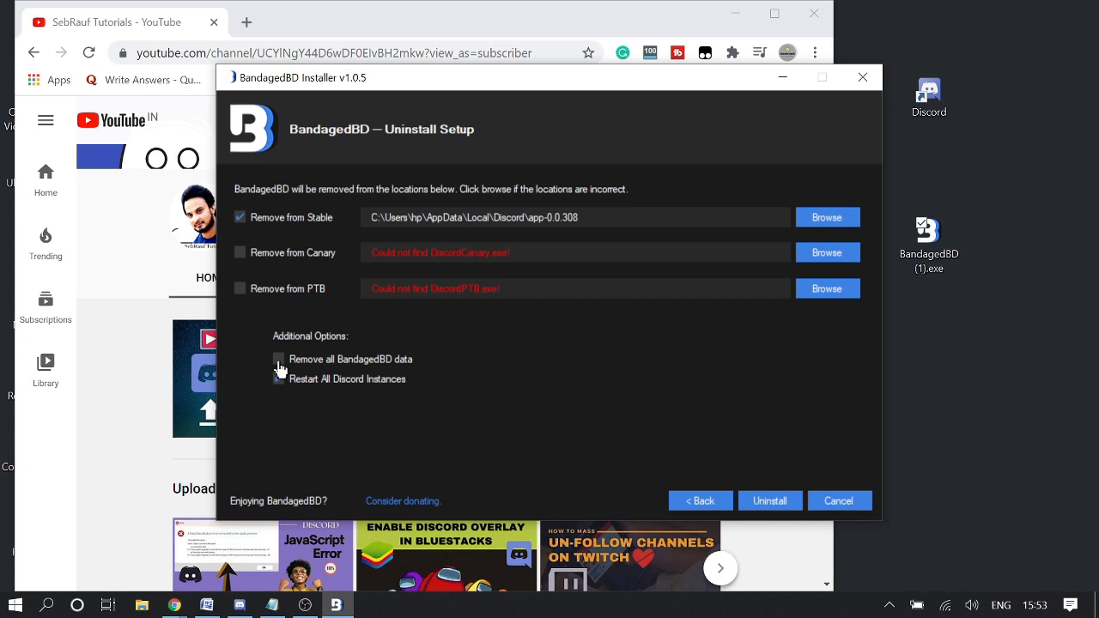
click(278, 359)
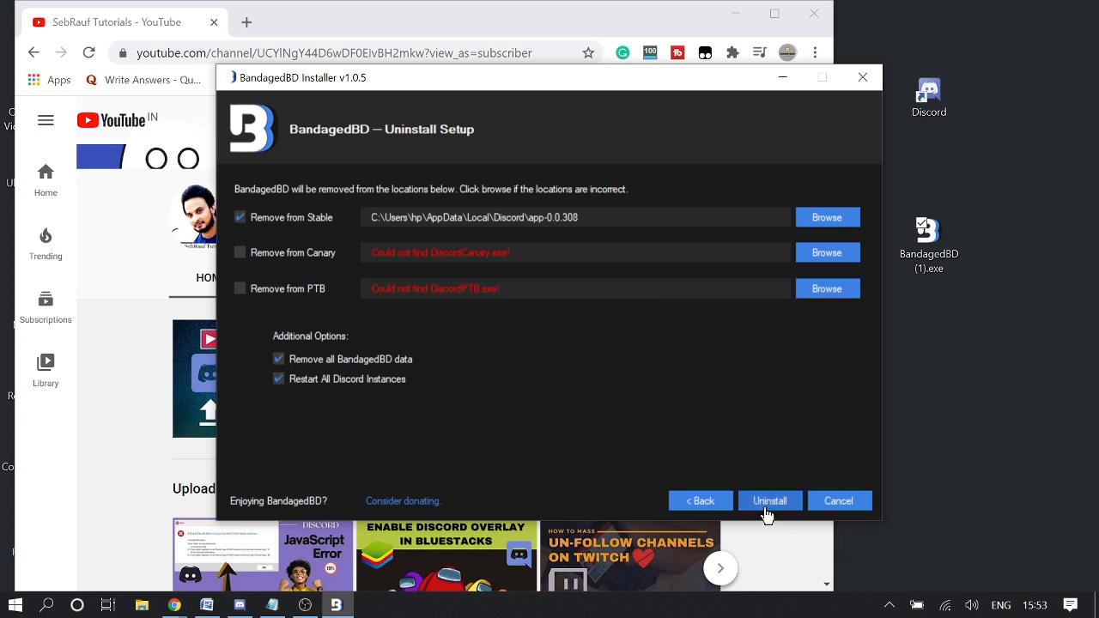
click(770, 502)
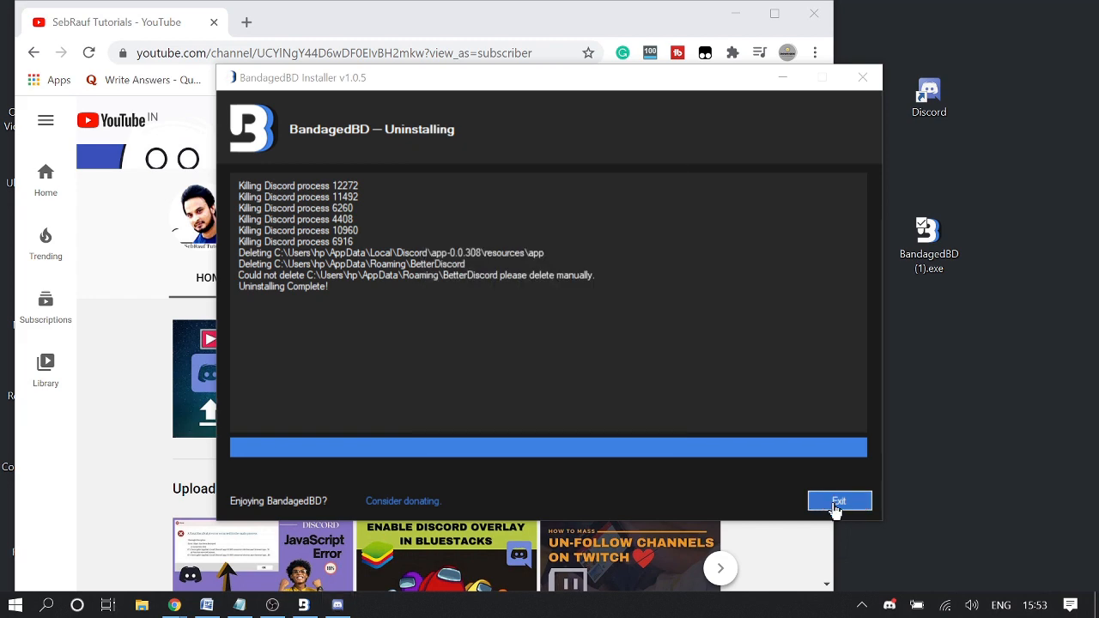
- Close the finished BandagedBD installer
click(838, 502)
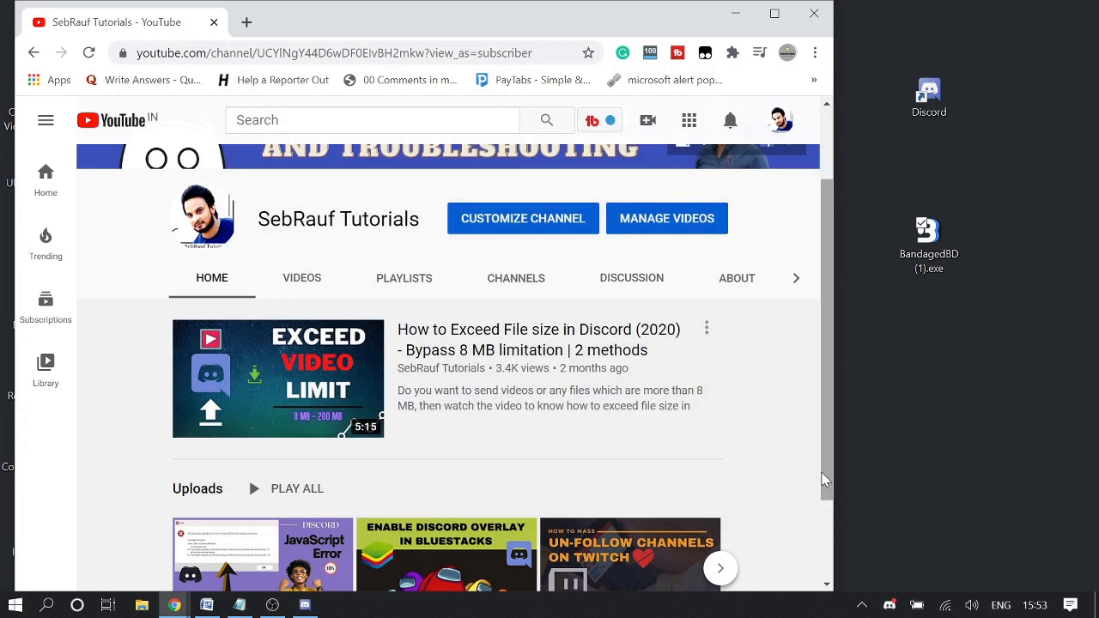
mouse_move(849, 455)
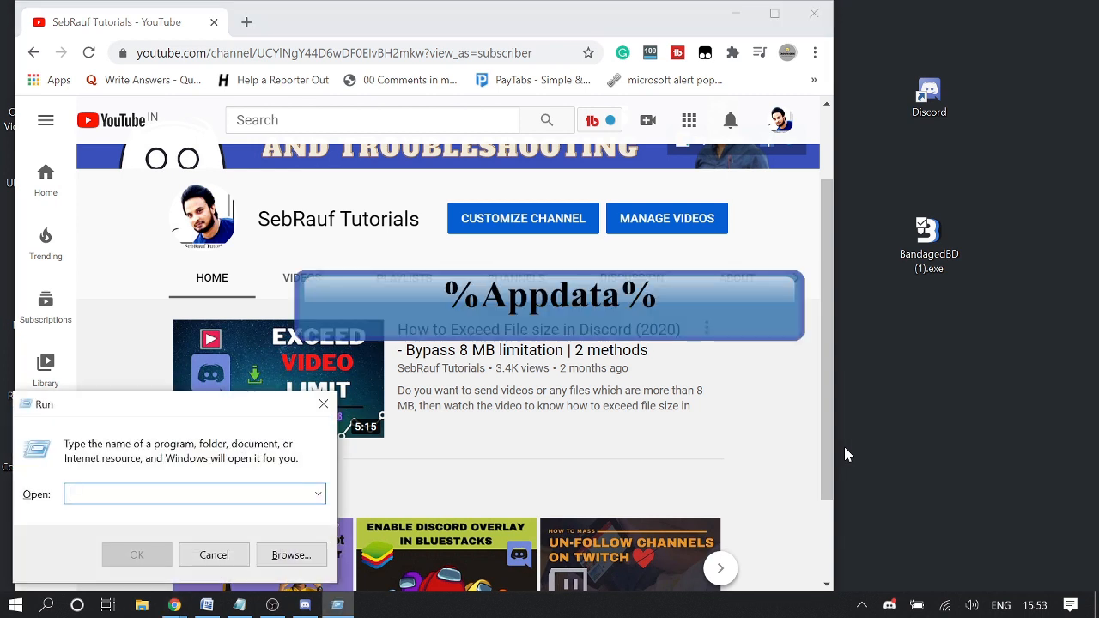
- Open the Roaming AppData folder via Run with %appdata%
text(%app)
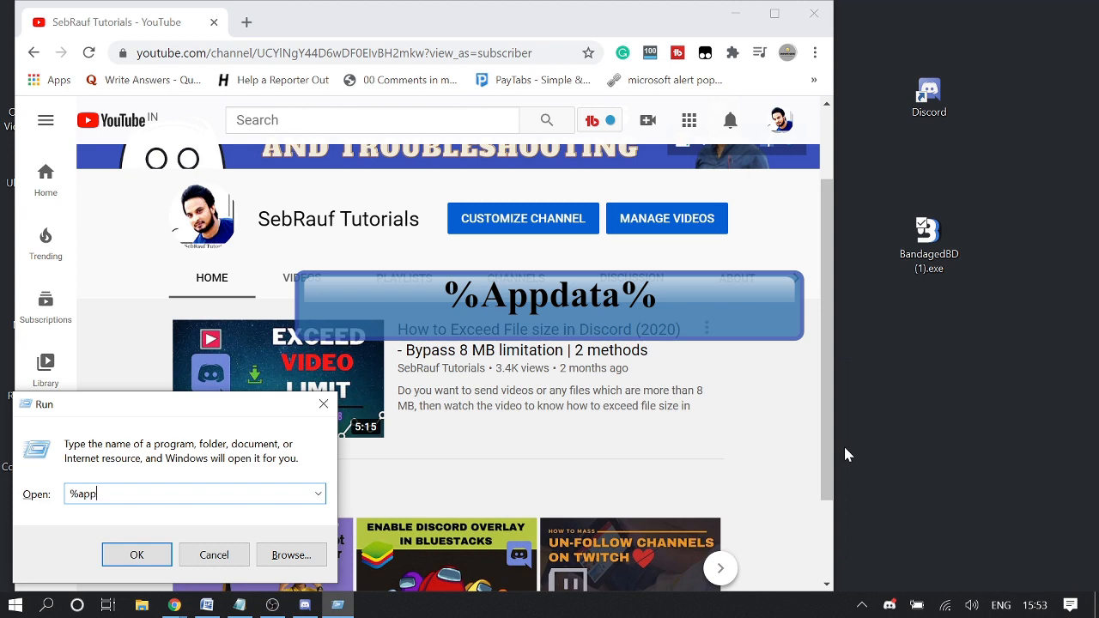
text(data%)
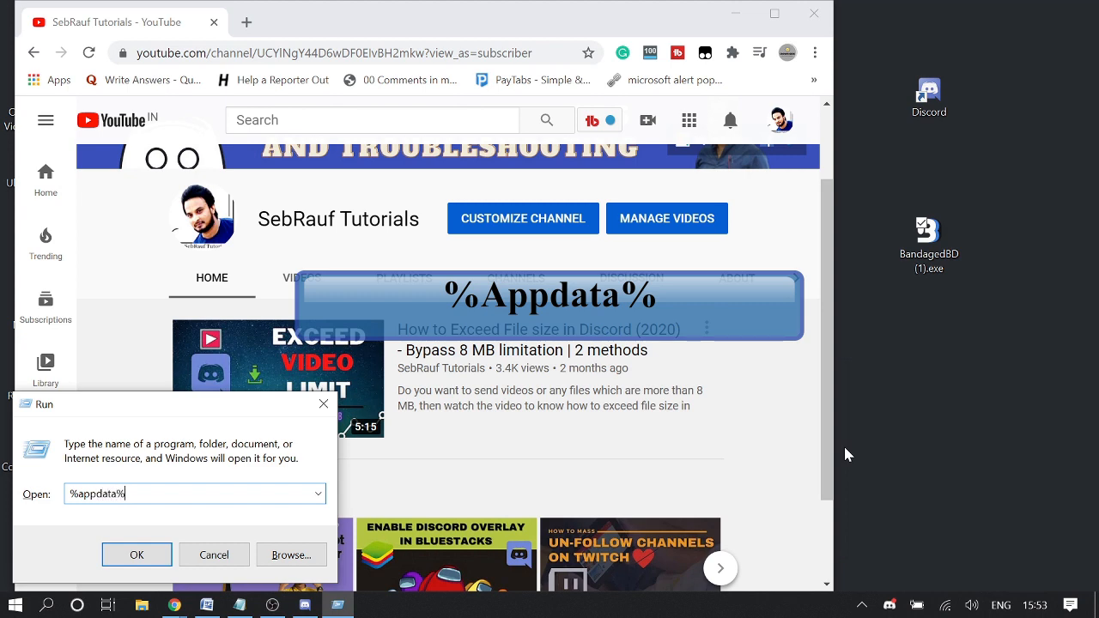
click(137, 555)
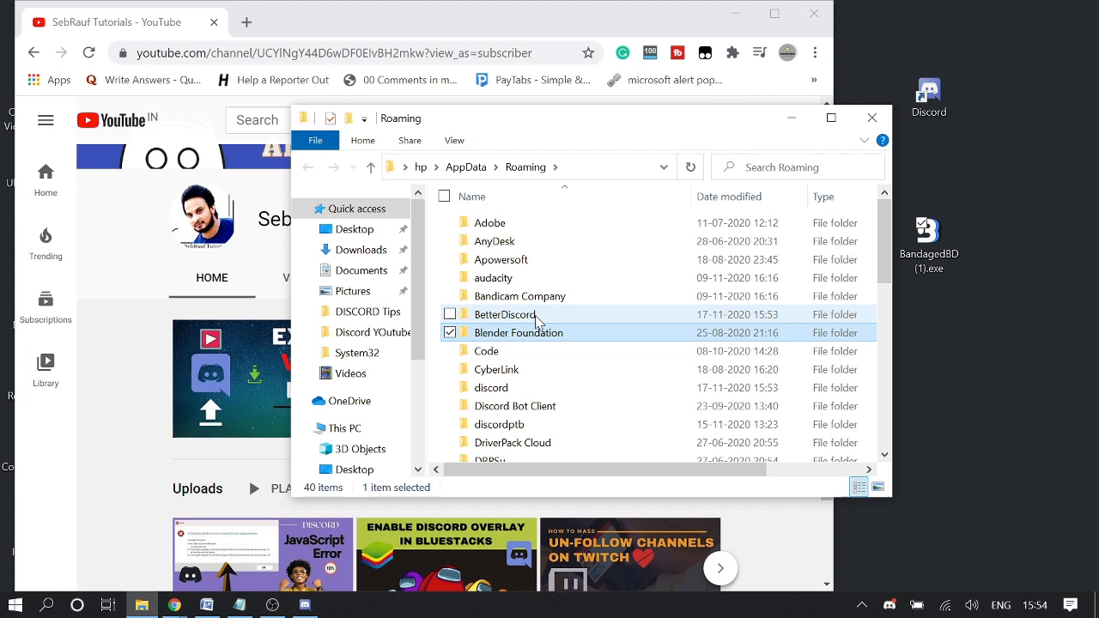
- Delete the BetterDiscord folder from Roaming and close the Explorer window
click(505, 315)
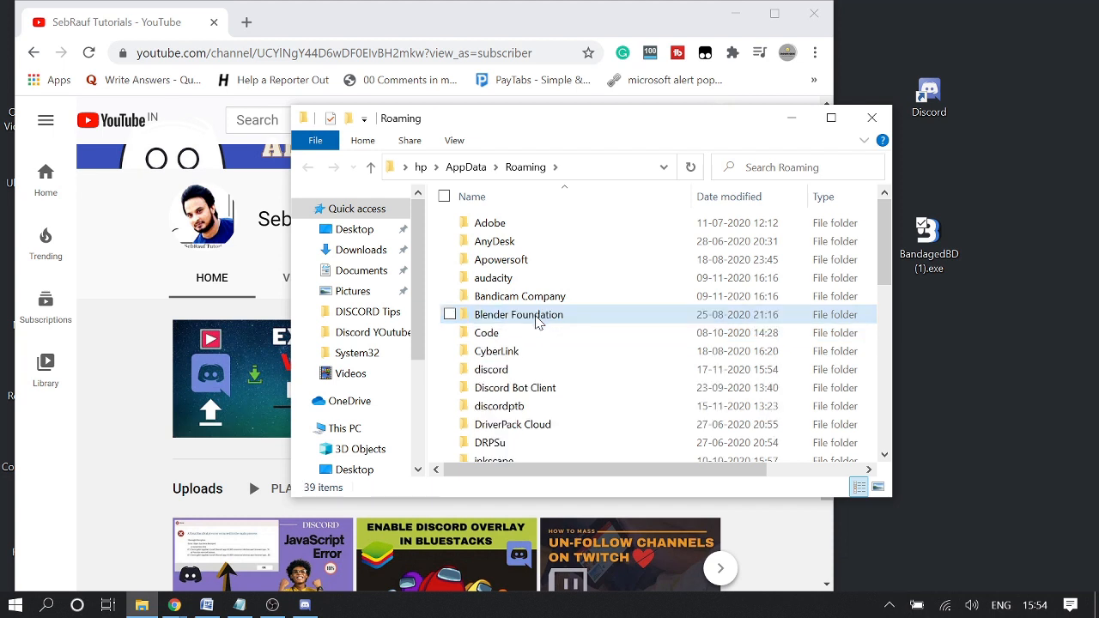
click(497, 351)
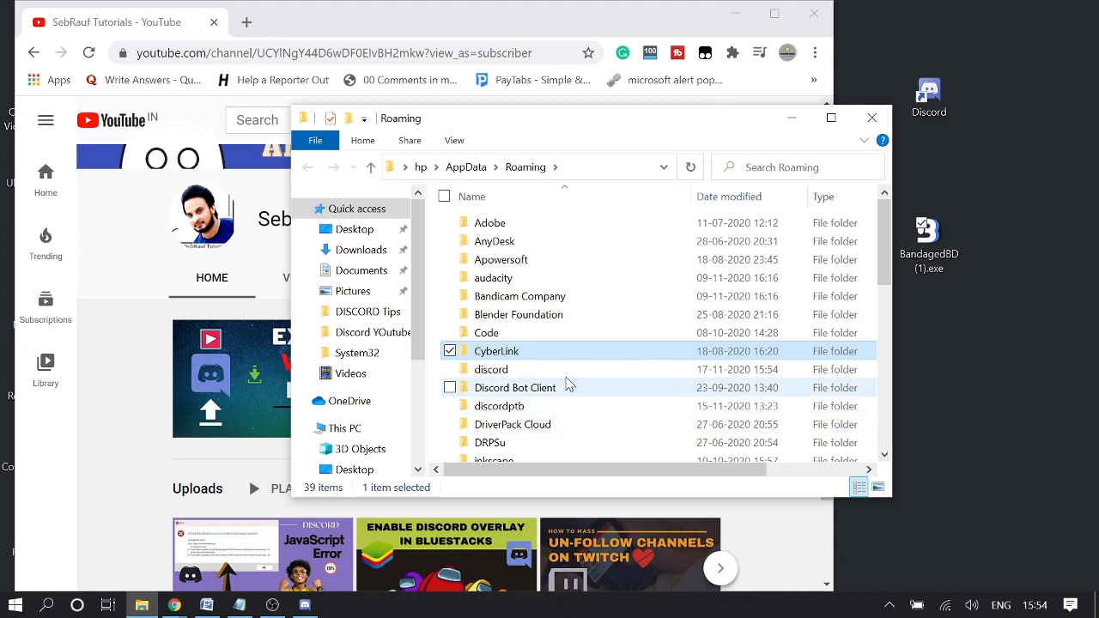
mouse_move(872, 117)
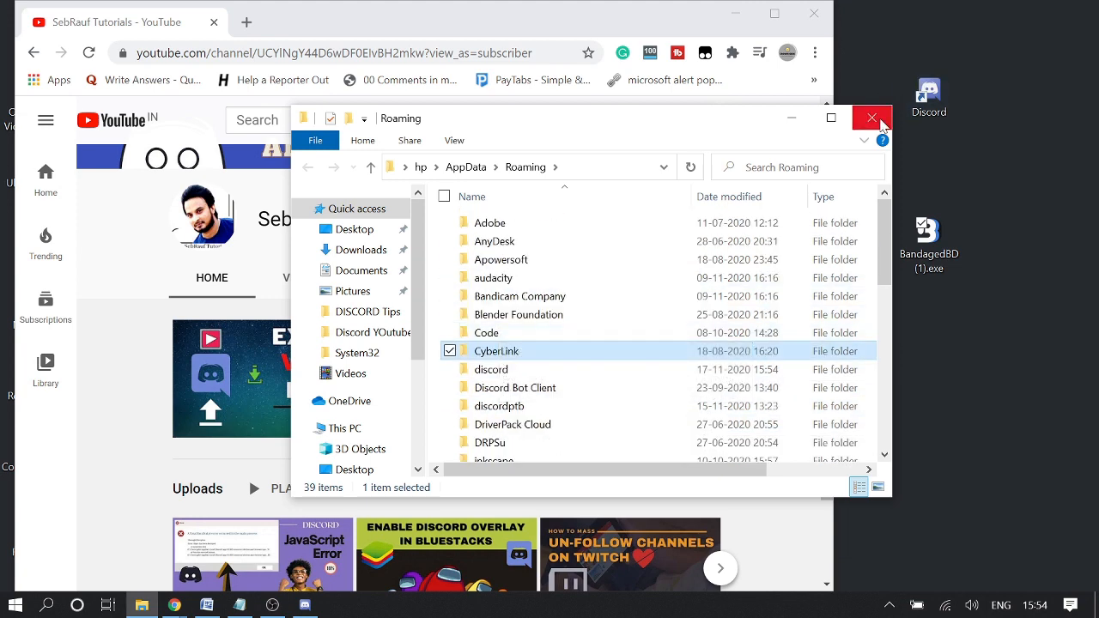
click(872, 116)
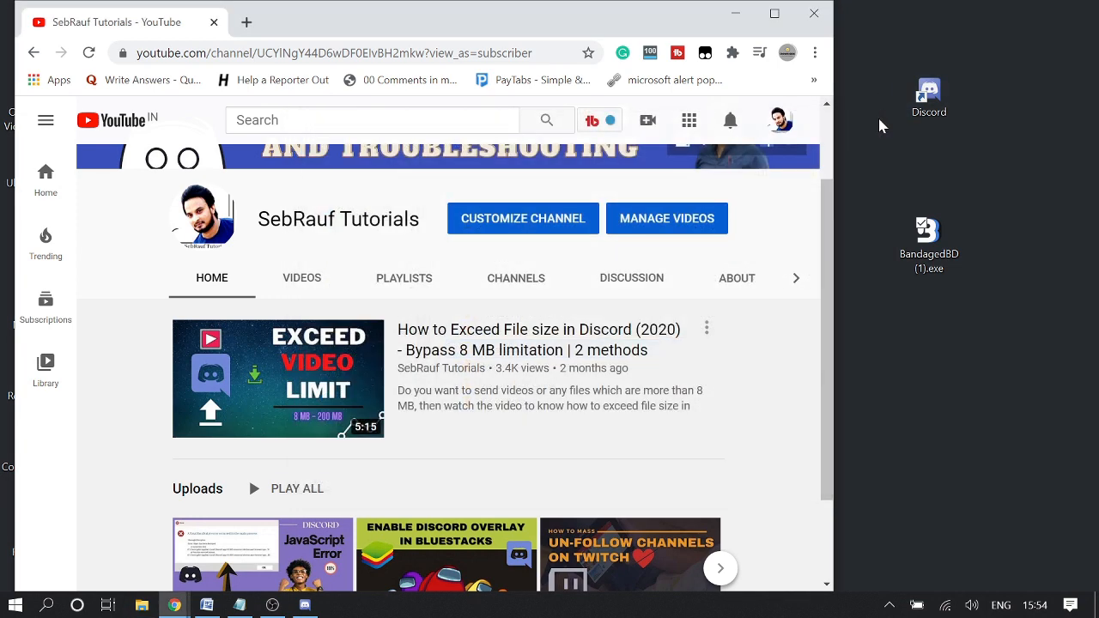
key(Win+r)
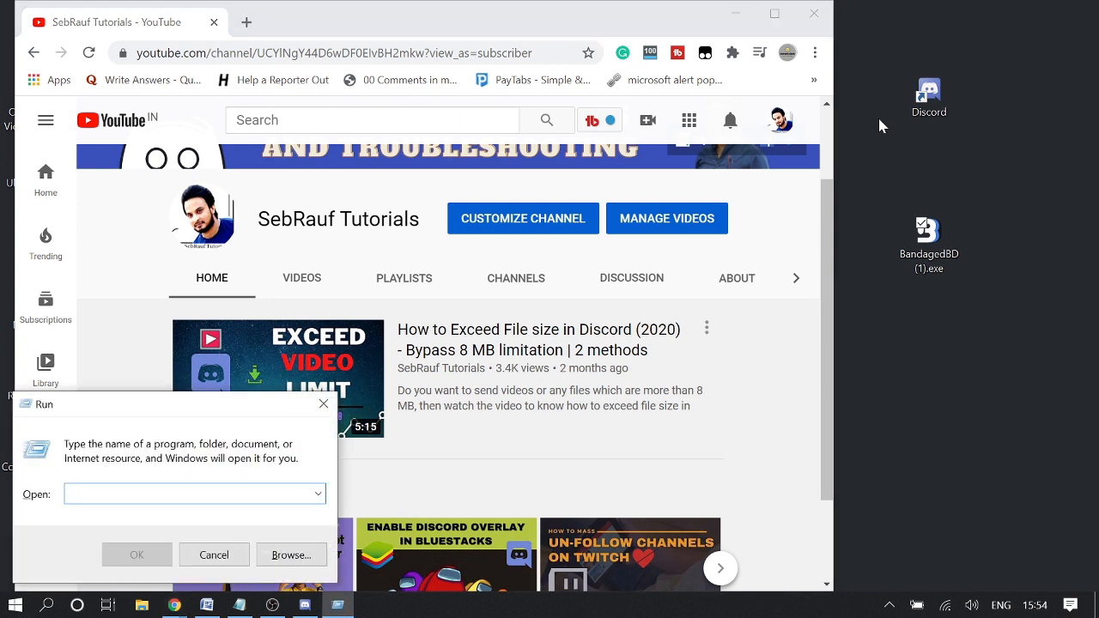
text(%local)
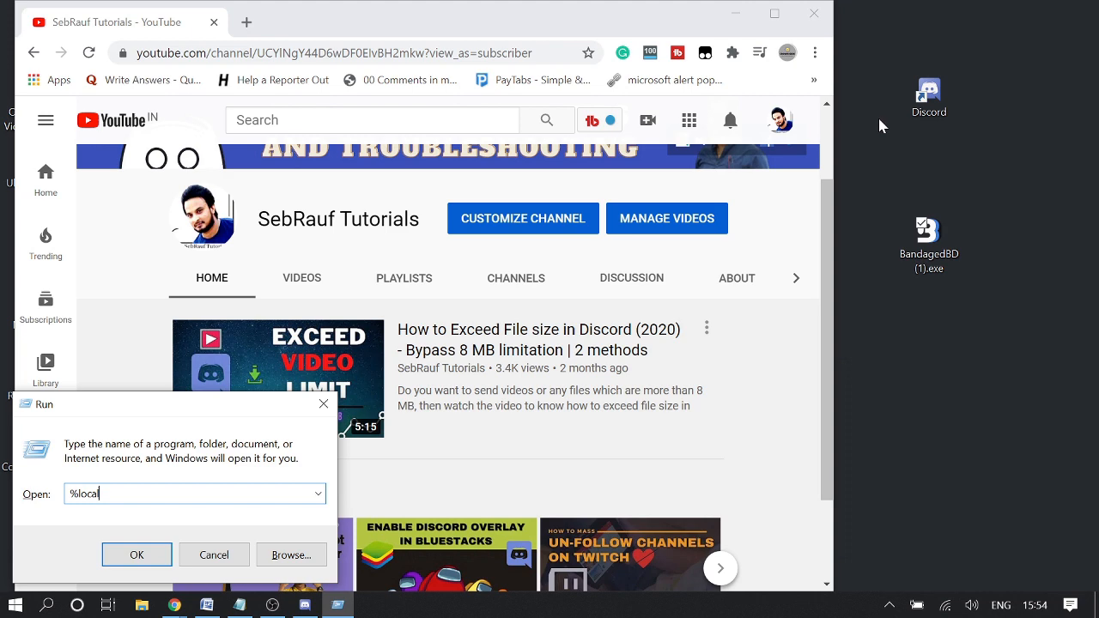
text(appdat)
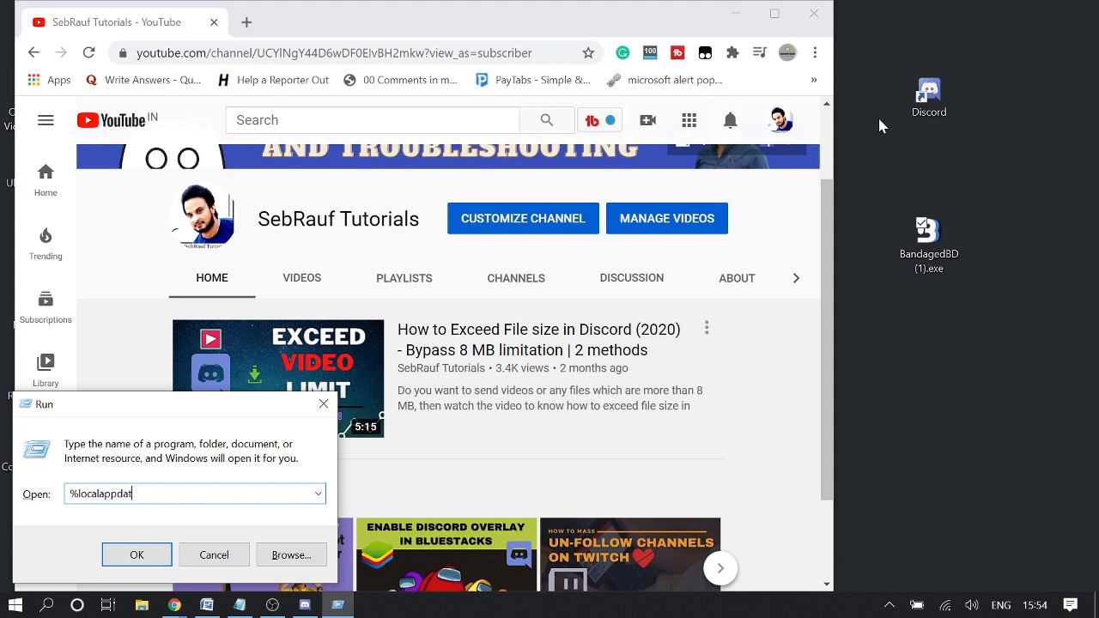
text(a%)
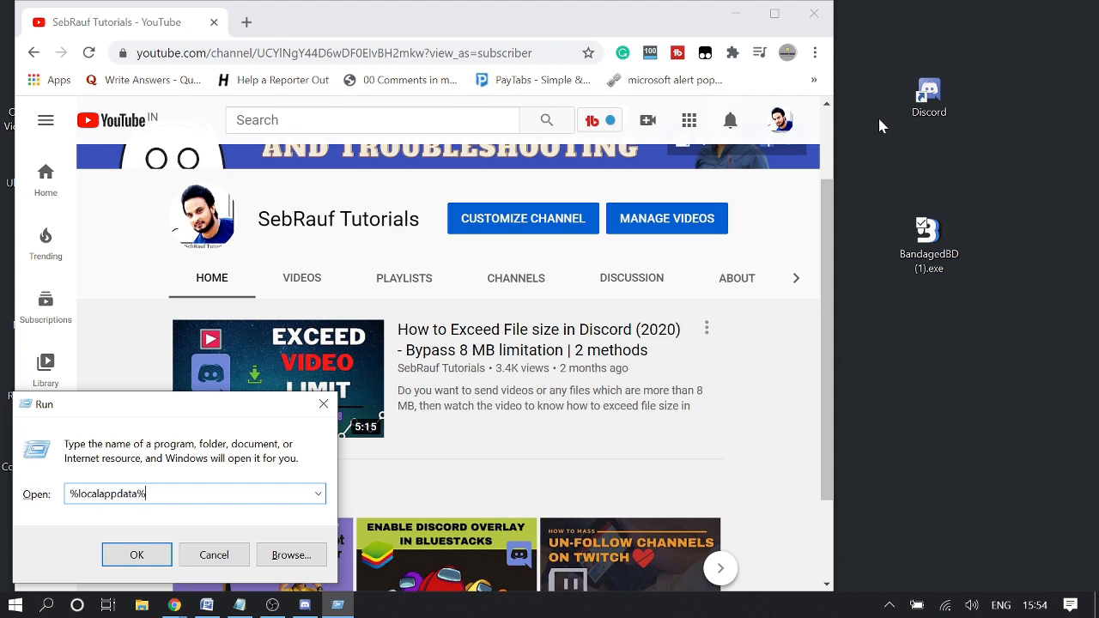
click(137, 555)
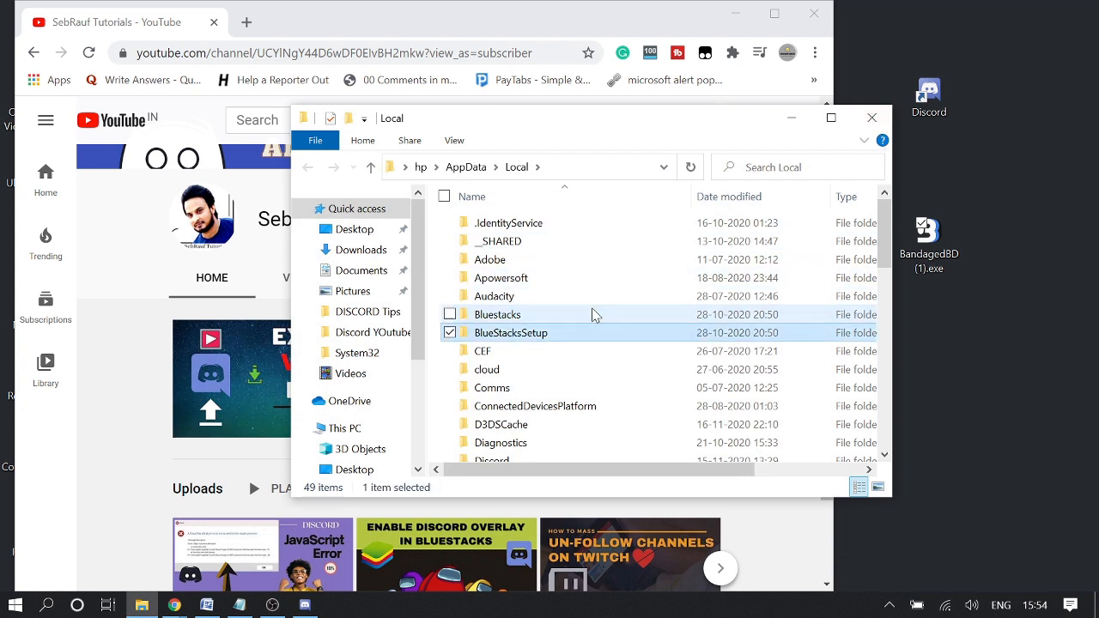
click(498, 314)
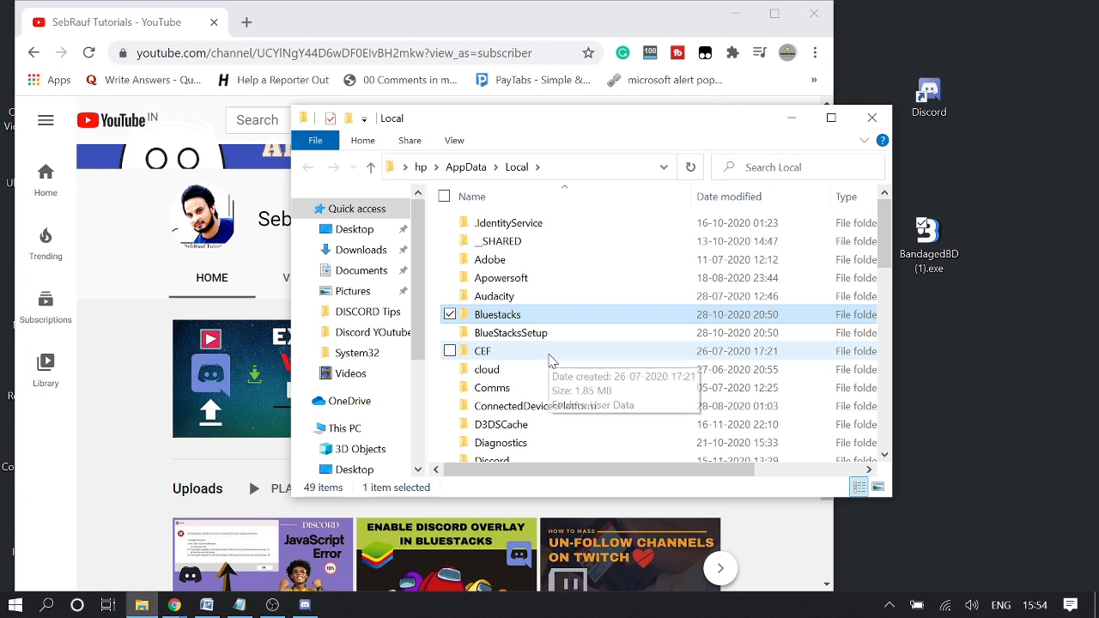
scroll(down, 3)
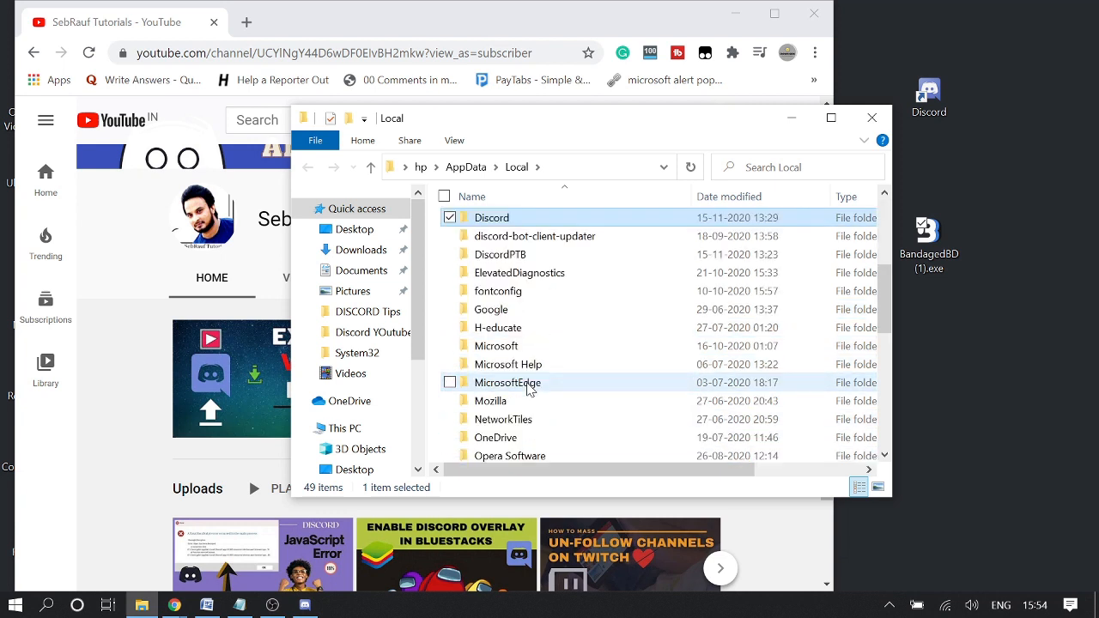
mouse_move(961, 266)
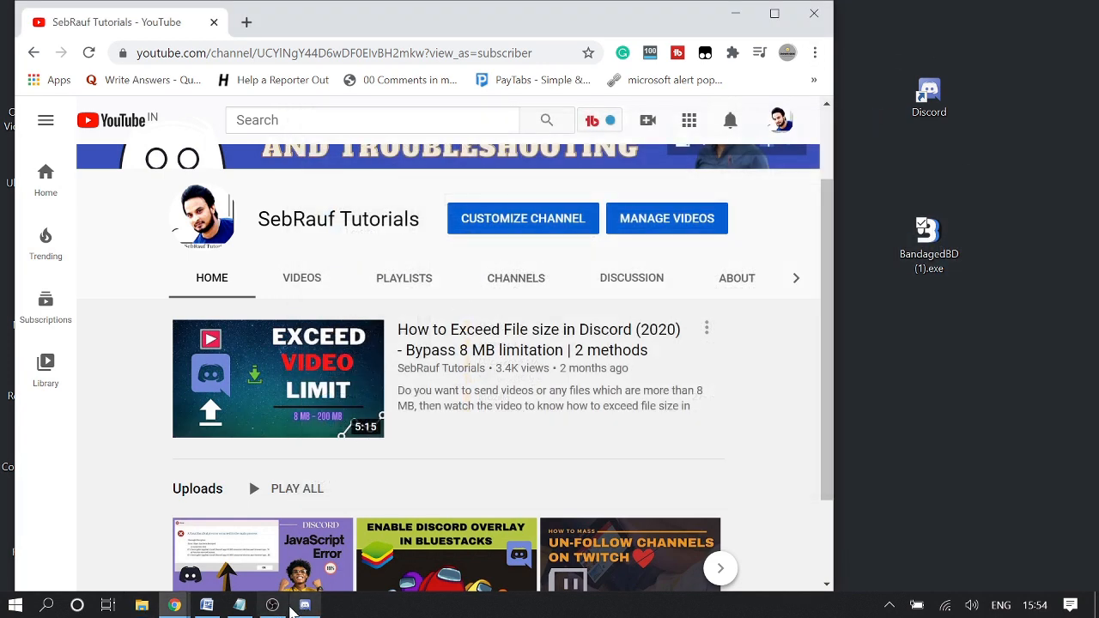
- Check Discord's User Settings sidebar and confirm no BetterDiscord section remains
click(306, 604)
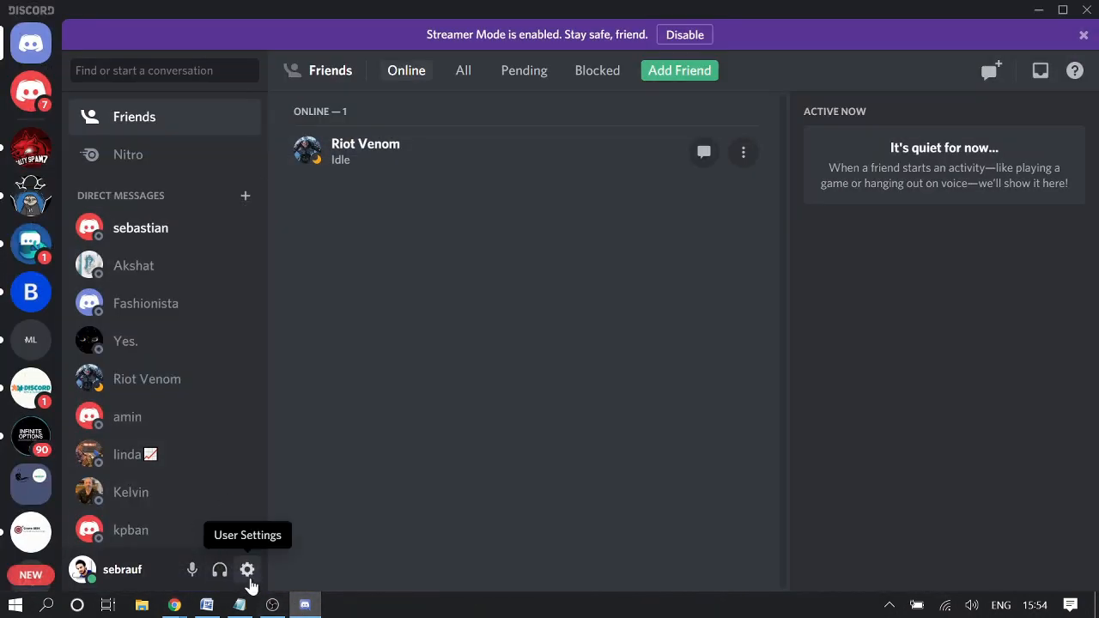
click(248, 570)
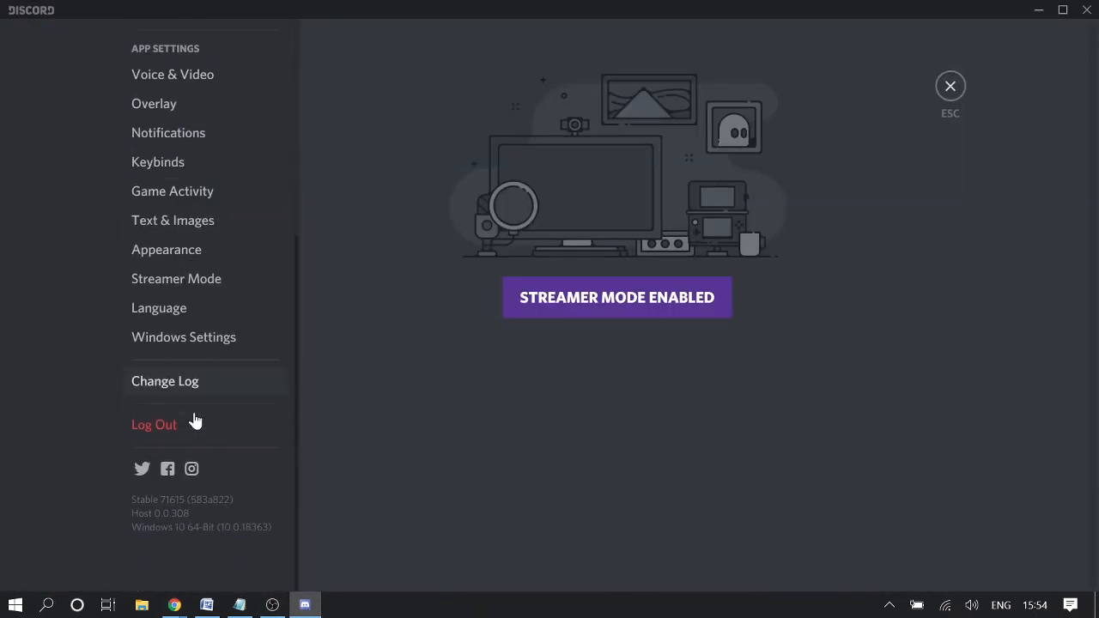
scroll(up, 3)
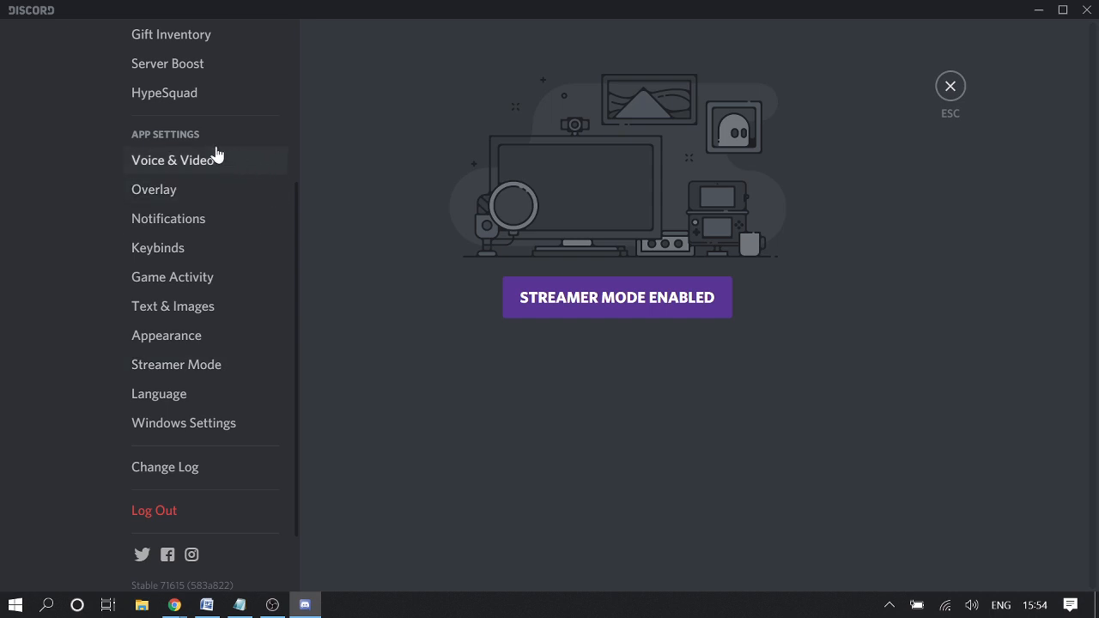
scroll(up, 3)
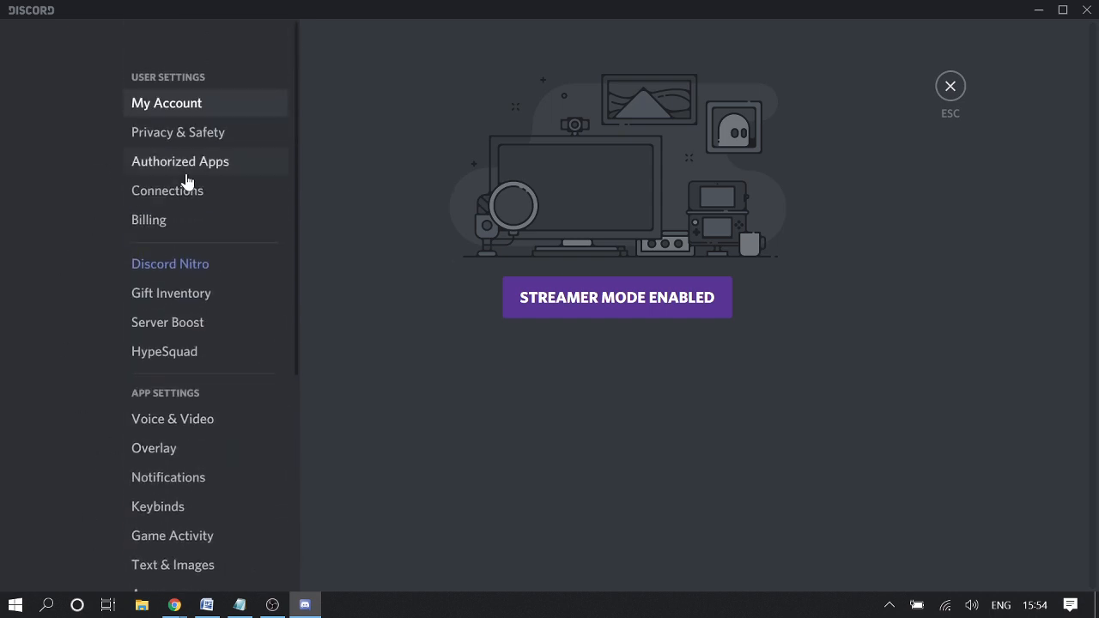
scroll(down, 3)
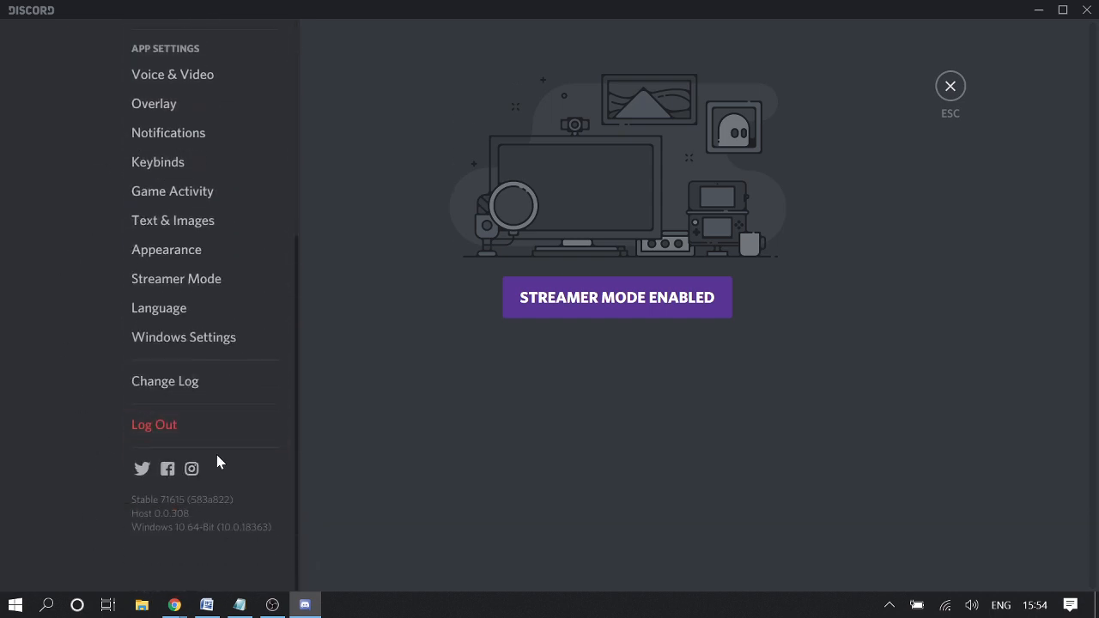
scroll(up, 3)
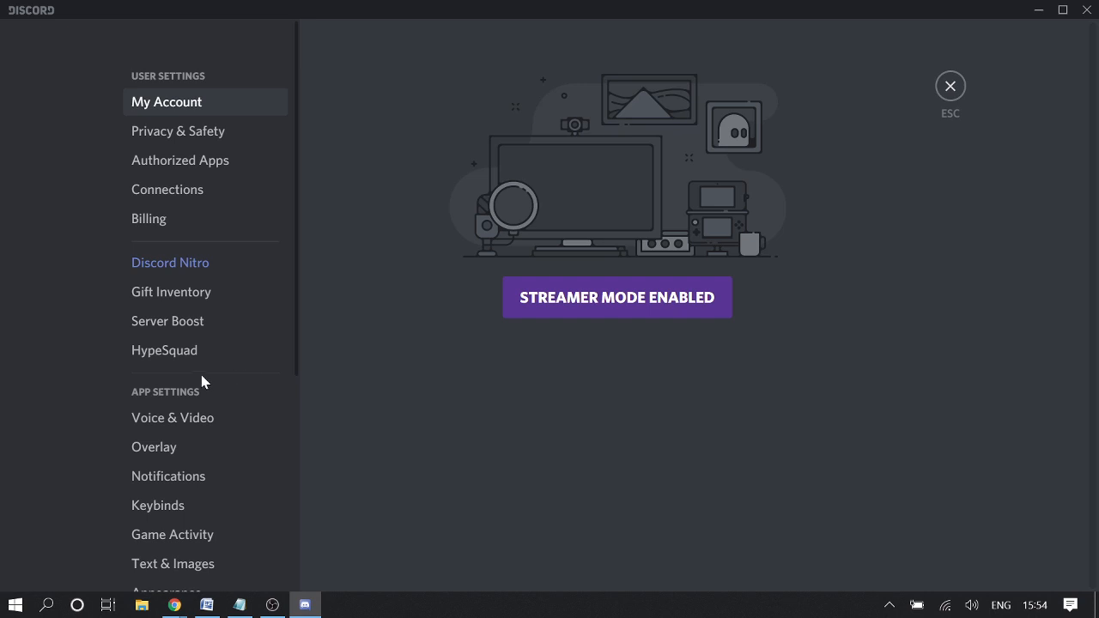